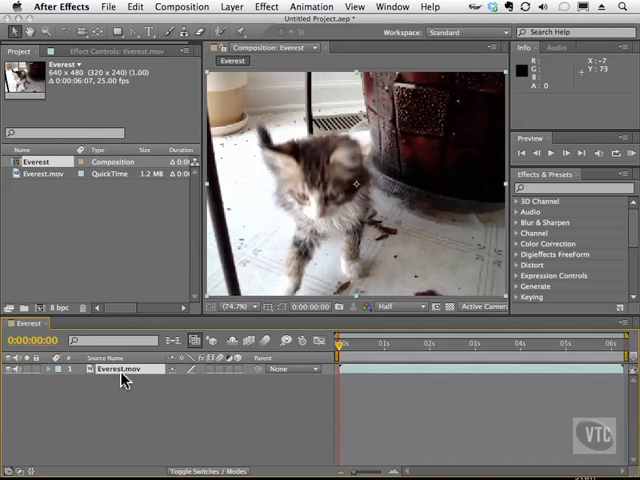
# - Open the Exercise.mov kitten layer in its own Layer panel and switch to the Paint workspace
pyautogui.doubleClick(120, 370)
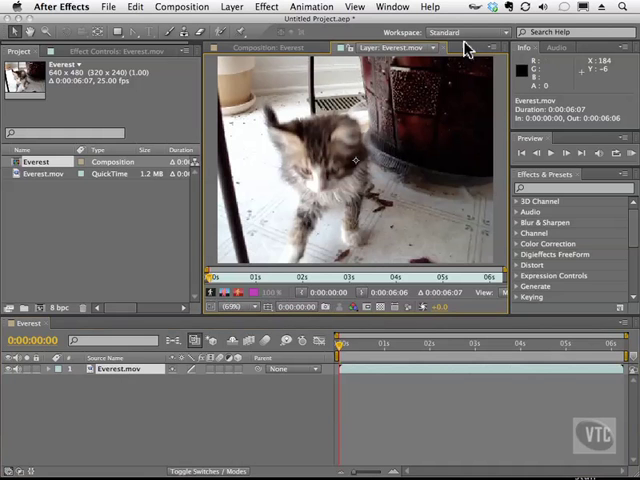
pyautogui.click(460, 32)
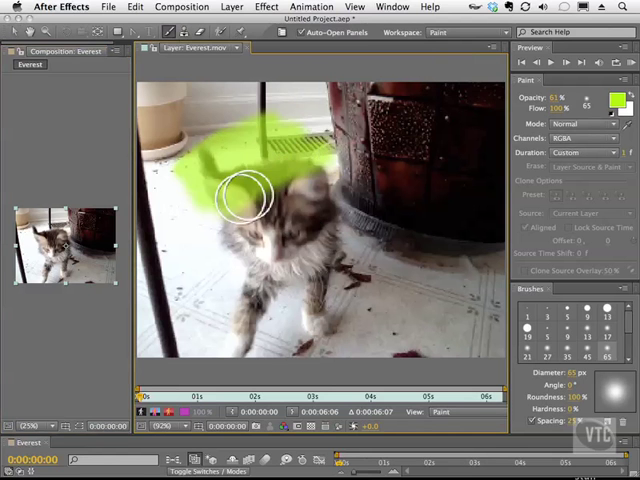
# - Paint a green stroke over the kitten's head, then a blue stroke across the floor in a new colour
pyautogui.moveTo(244, 200); pyautogui.dragTo(424, 176)
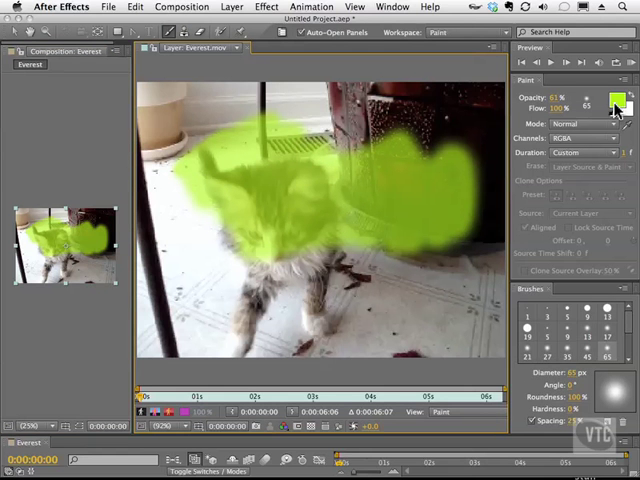
pyautogui.moveTo(614, 104)
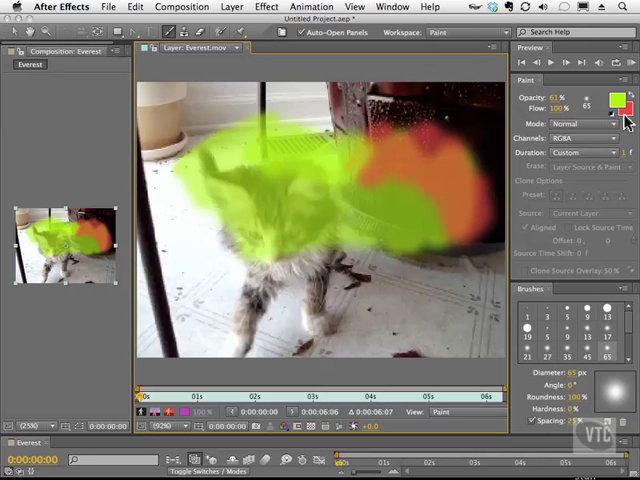
pyautogui.click(608, 96)
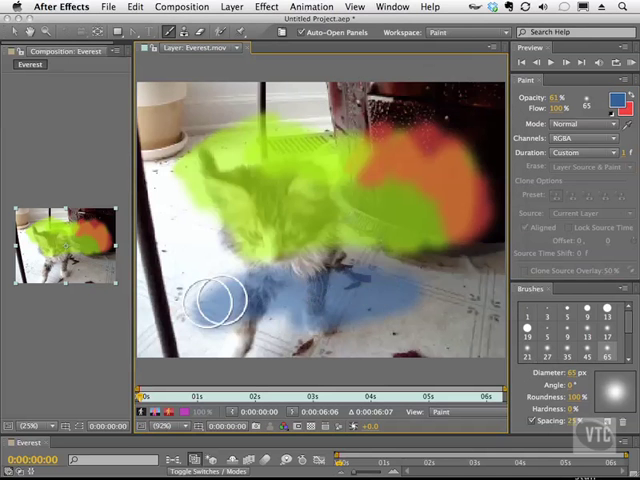
pyautogui.moveTo(216, 300); pyautogui.dragTo(450, 280)
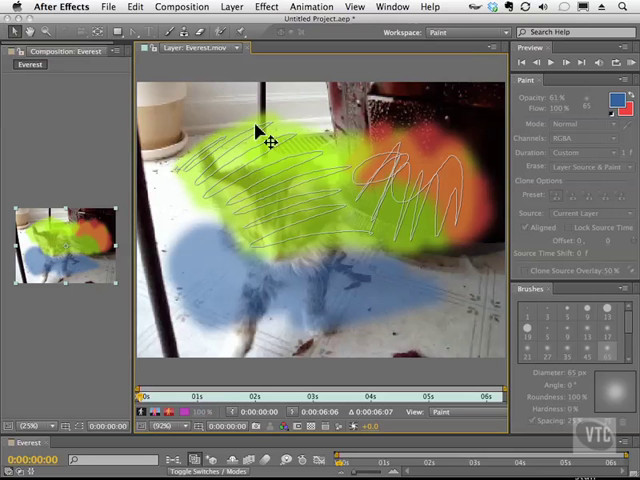
pyautogui.moveTo(404, 192)
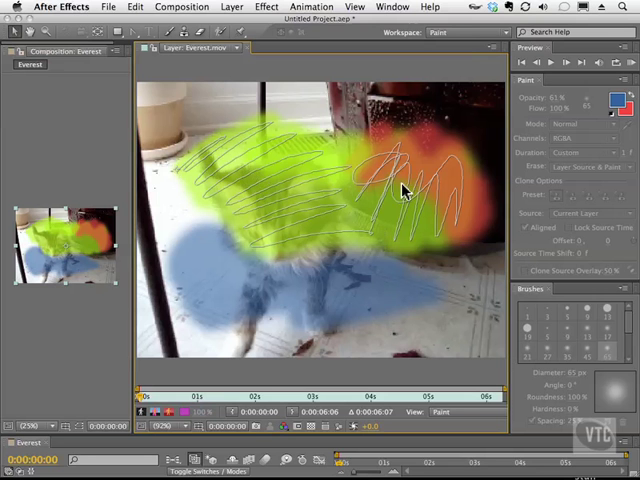
pyautogui.moveTo(284, 220)
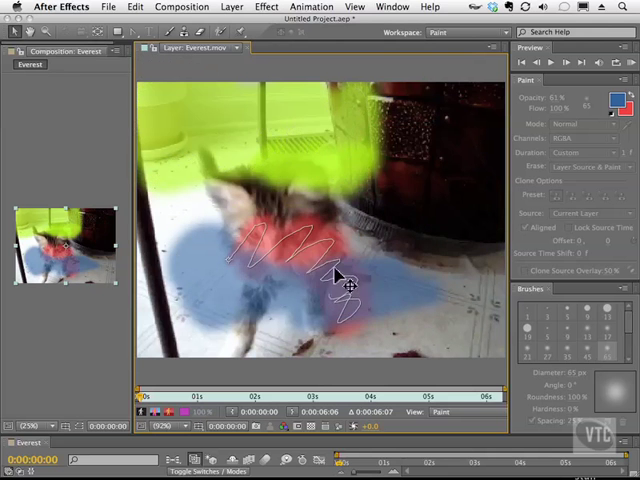
# - Move a painted stroke path so it sits over the kitten's body
pyautogui.moveTo(250, 250); pyautogui.dragTo(390, 270)
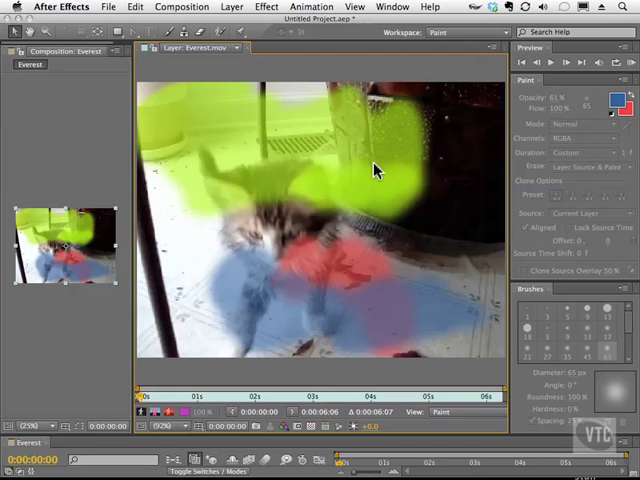
pyautogui.moveTo(228, 124)
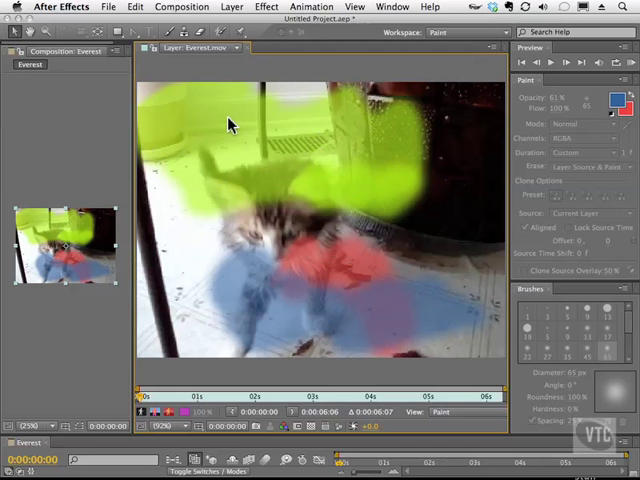
pyautogui.moveTo(250, 138)
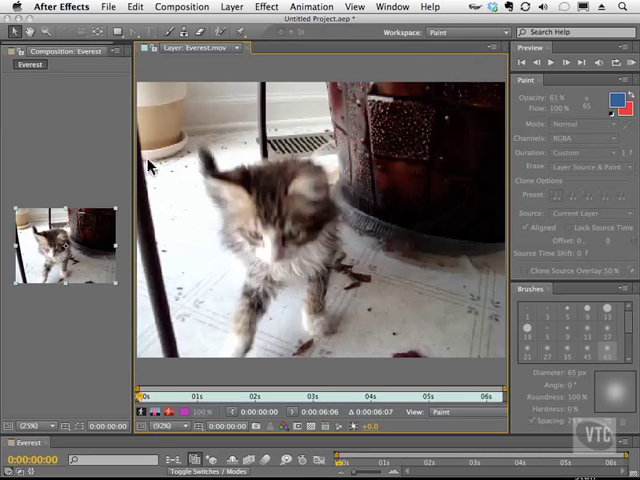
pyautogui.moveTo(186, 62)
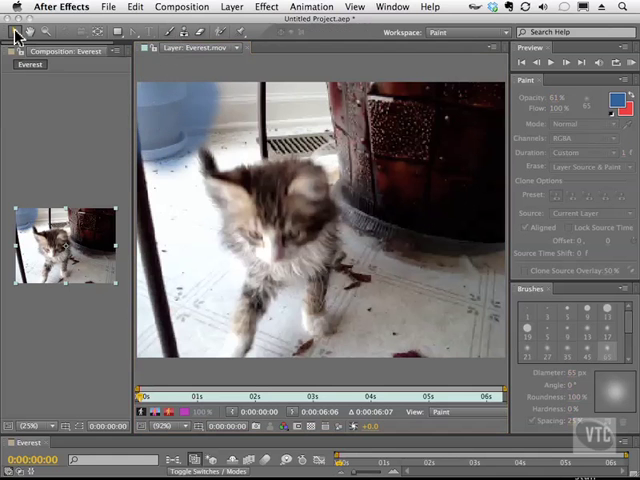
# - Draw blue scribbled strokes near the left edge and looping over the kitten
pyautogui.moveTo(150, 100); pyautogui.dragTo(196, 130)
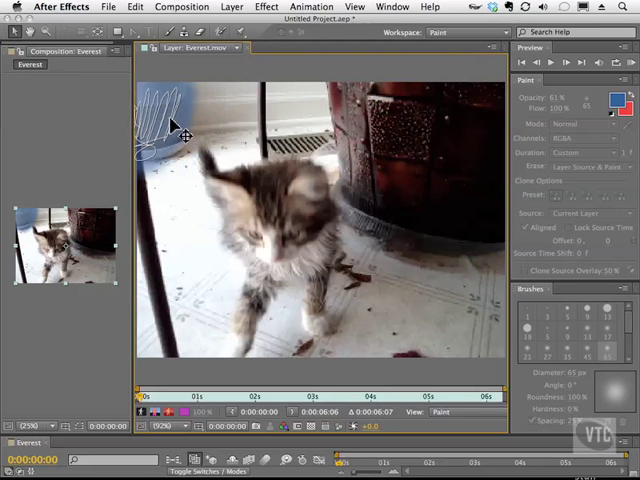
pyautogui.moveTo(176, 130); pyautogui.dragTo(200, 200)
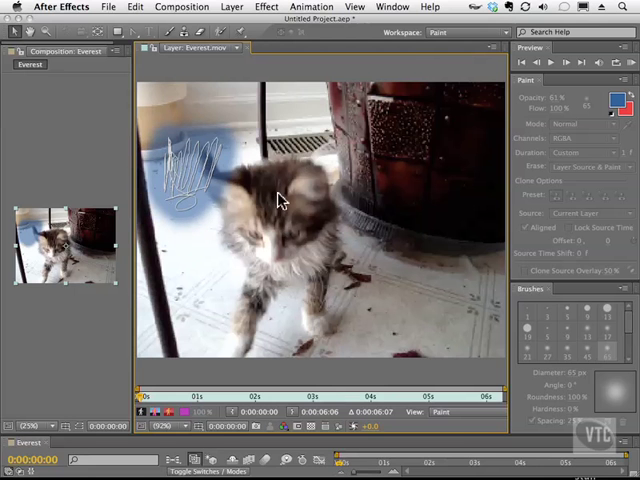
pyautogui.moveTo(200, 170)
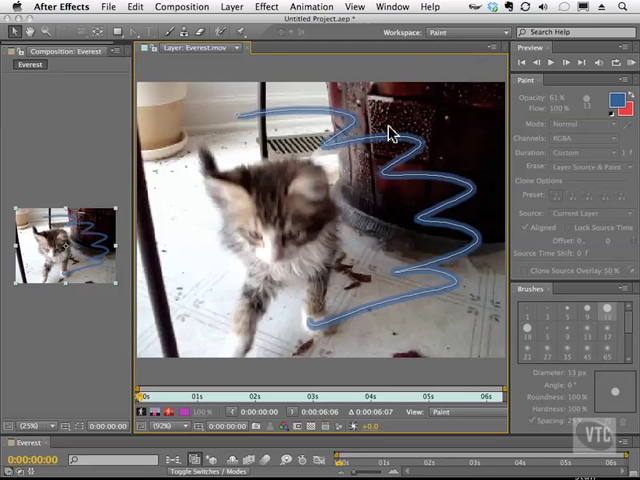
pyautogui.moveTo(228, 124)
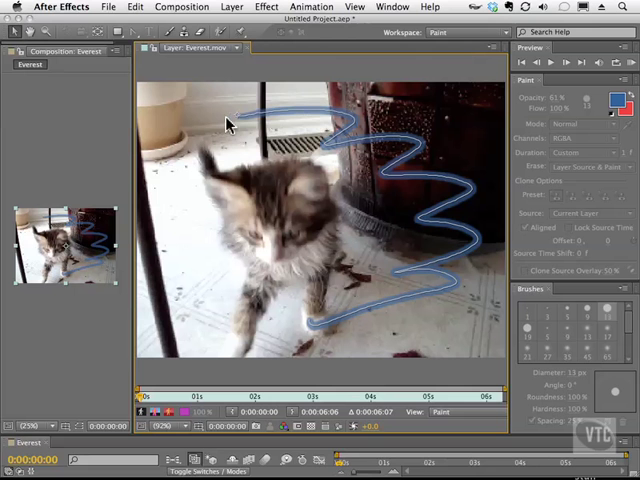
pyautogui.moveTo(360, 140)
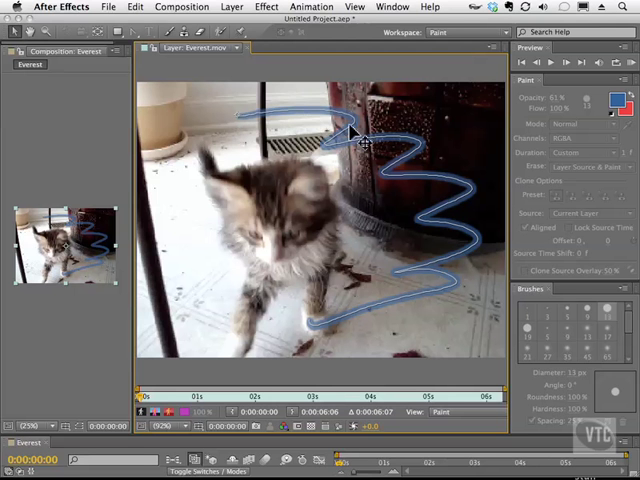